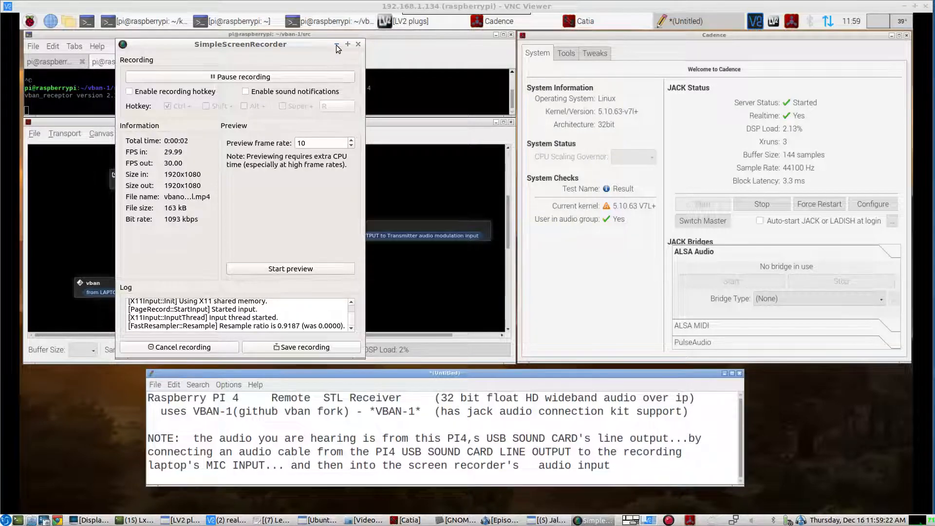
Hide the SimpleScreenRecorder window to reveal the laptop's Catia patchbay
left_click(358, 45)
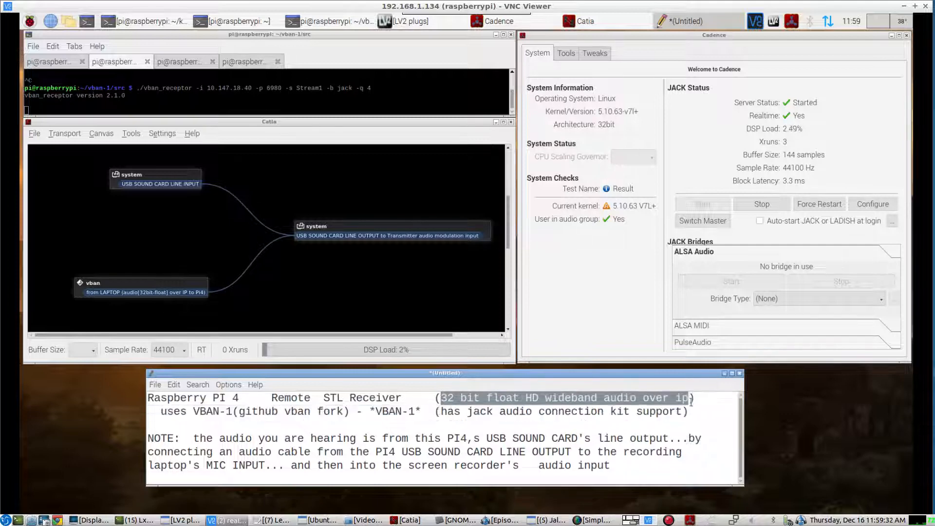
mouse_move(560, 411)
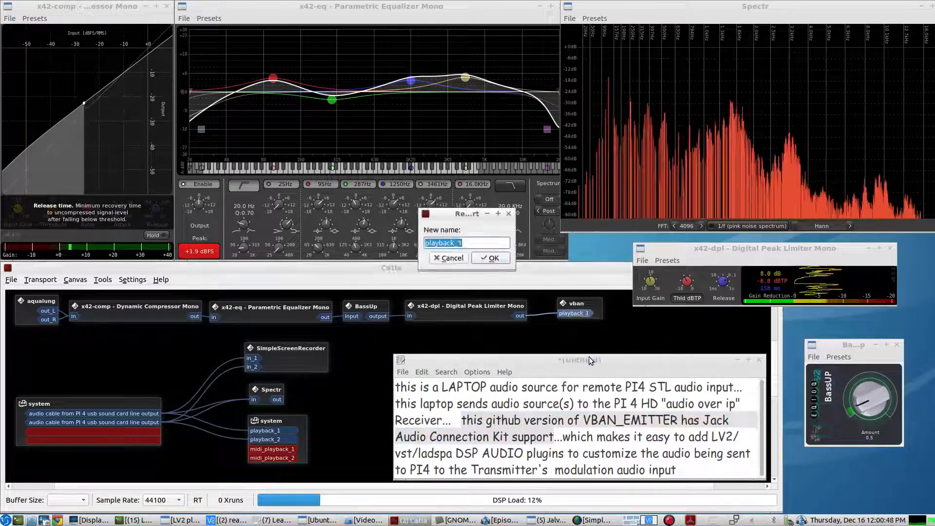
Name the vban port 'to PI4 over IP' and confirm the rename
type("to PI4 over")
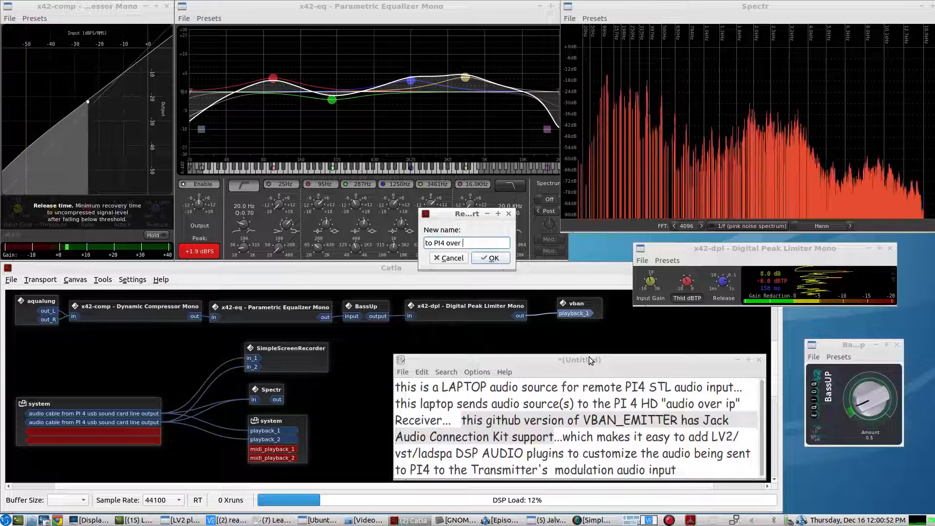
left_click(491, 257)
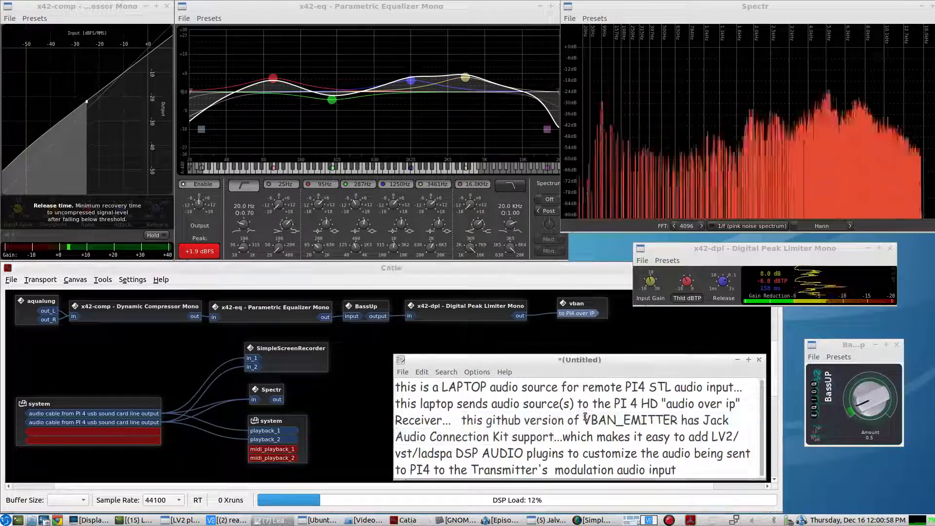
double_click(629, 421)
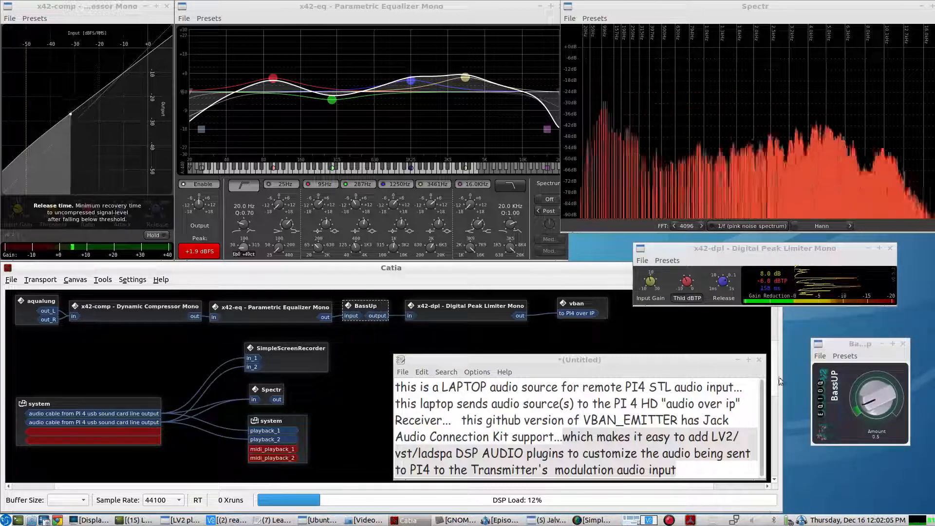
Raise the BassUp Amount knob to about 2.9, then bring it back to 0.5
left_click_drag(876, 388, 877, 418)
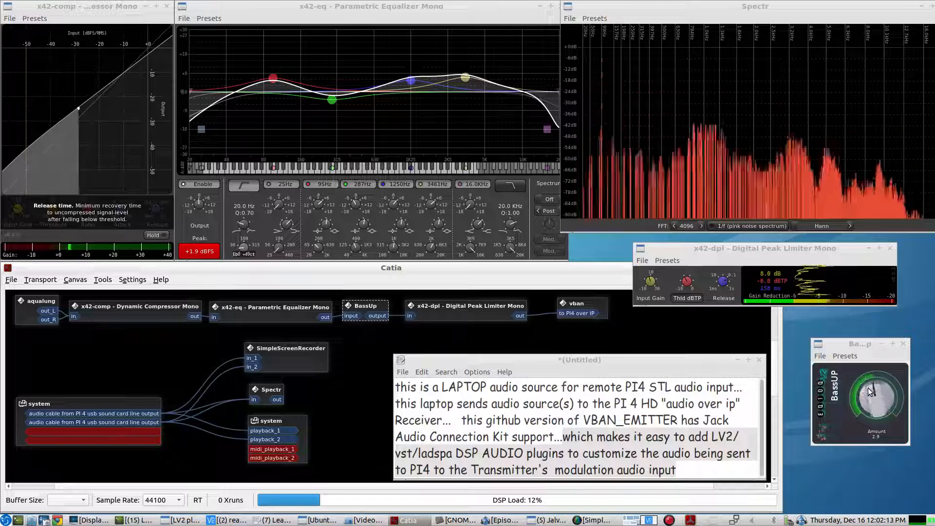
left_click_drag(859, 393, 859, 418)
type("16 ")
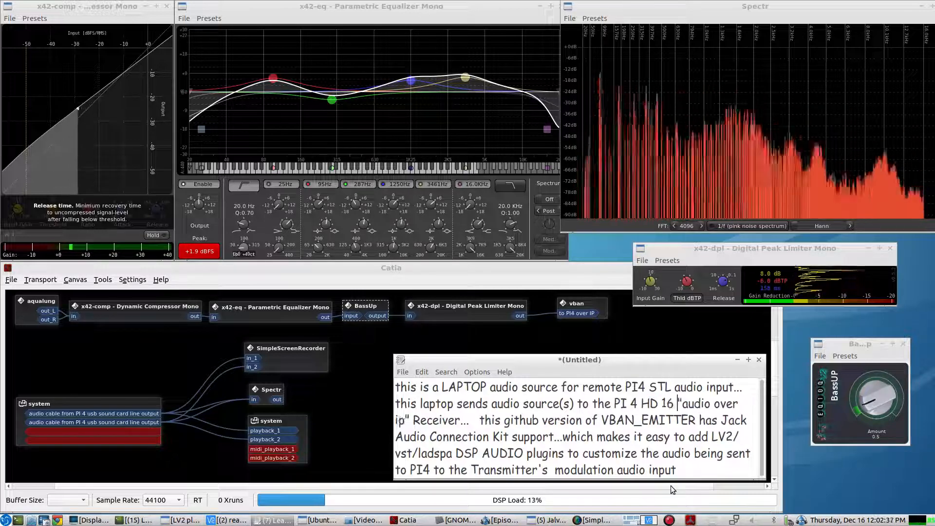
Add 'HD 16 KHZ WIDBAND AS SEEN ON SPEC AN' after 'PI 4' and highlight the phrase
type("KHZ WIDBAND  AS SEEN ON SPEC AN")
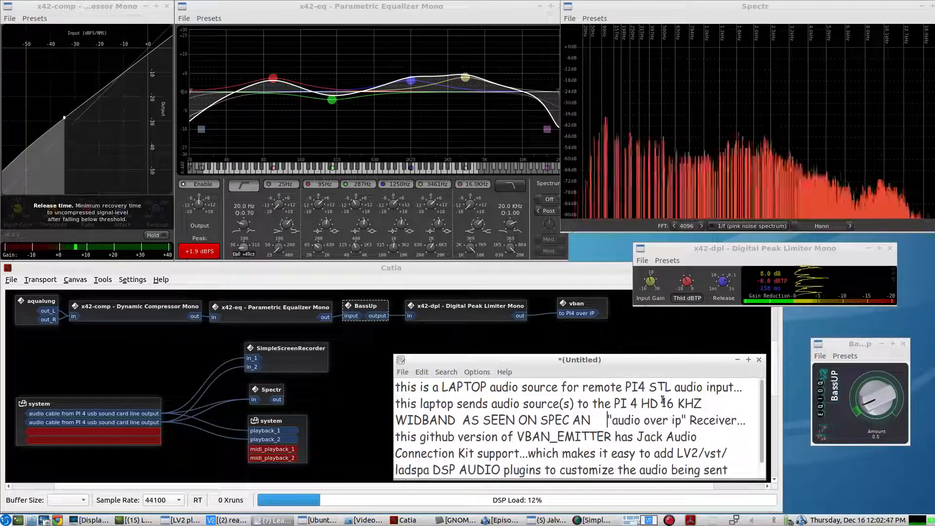
left_click_drag(641, 404, 601, 420)
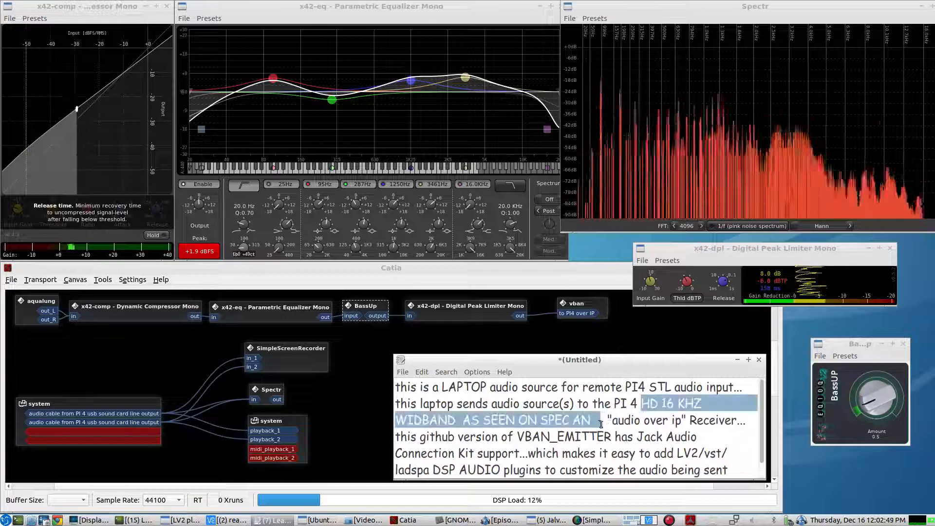